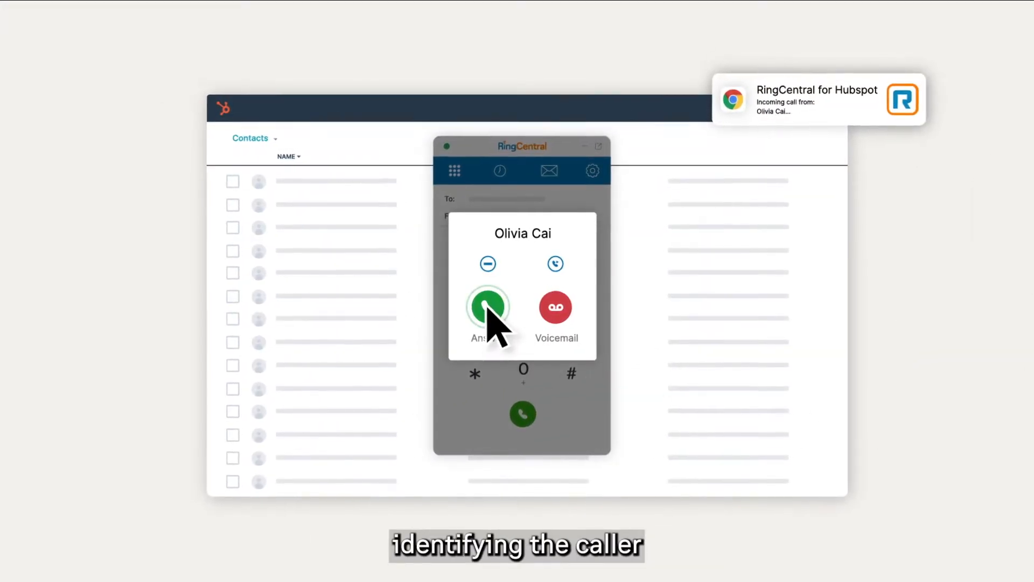
left_click(488, 307)
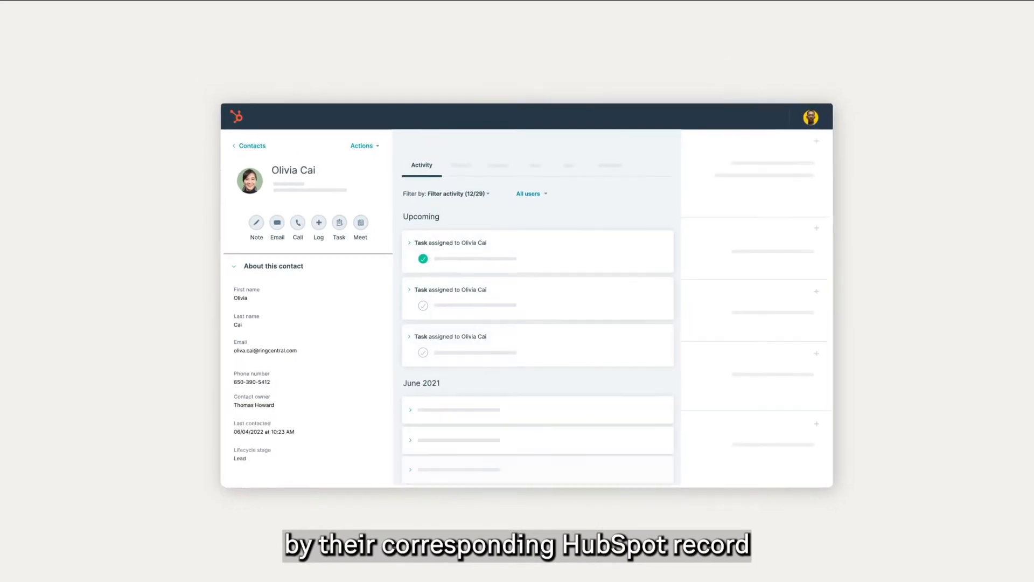
left_click(298, 223)
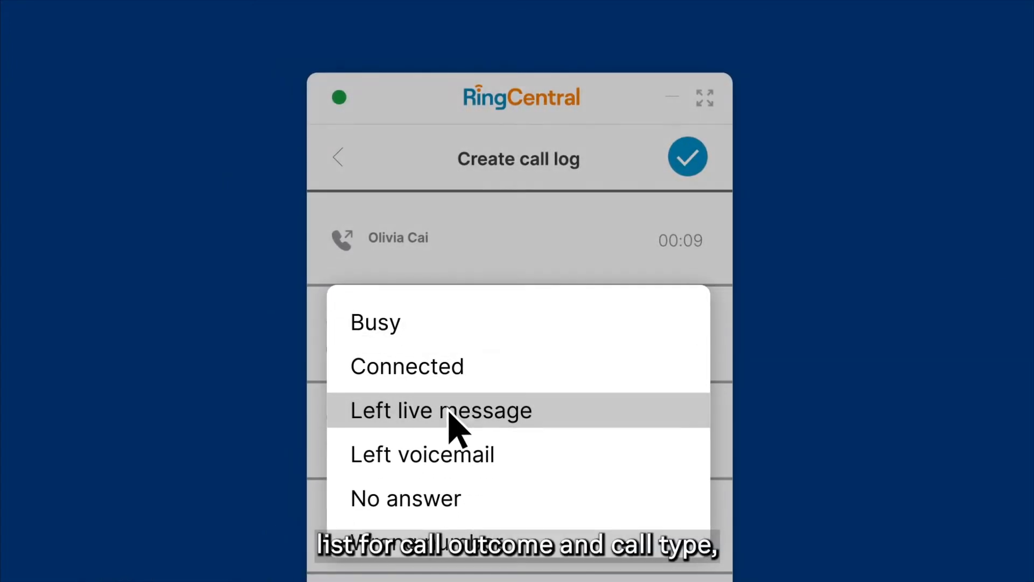
left_click(441, 410)
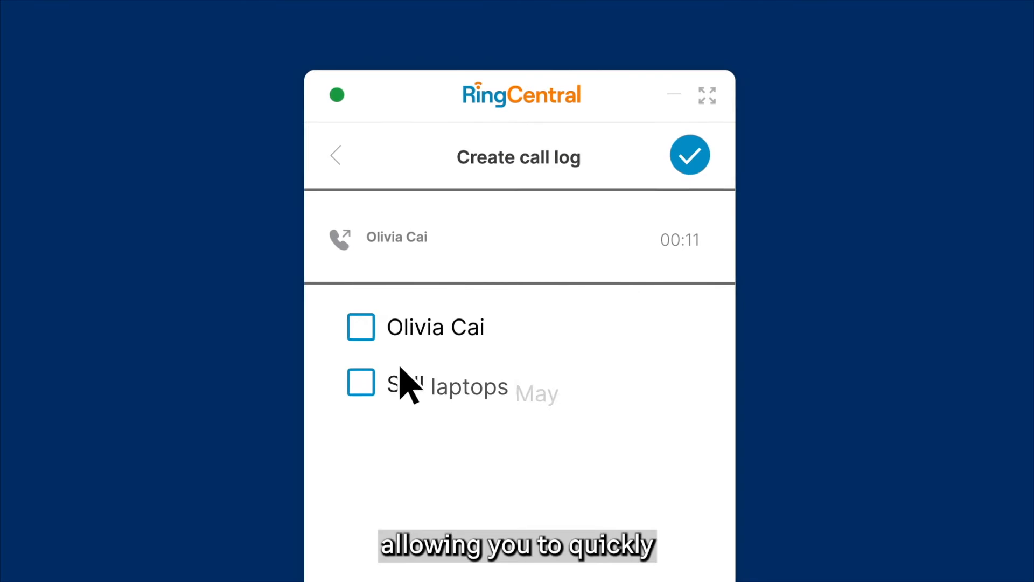
left_click(360, 326)
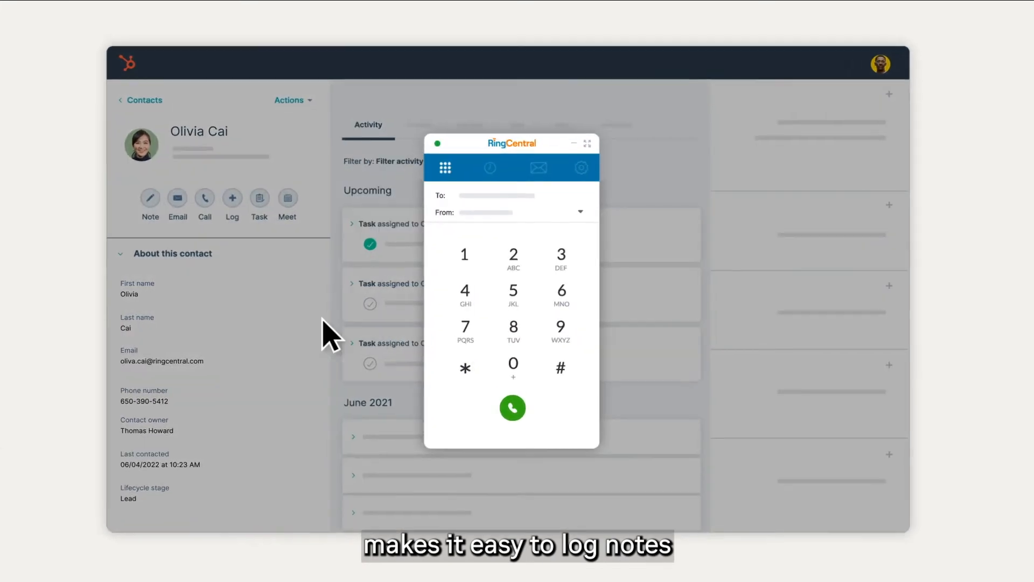
- Browse the message inbox's Text, Voice and Fax tabs
left_click(490, 167)
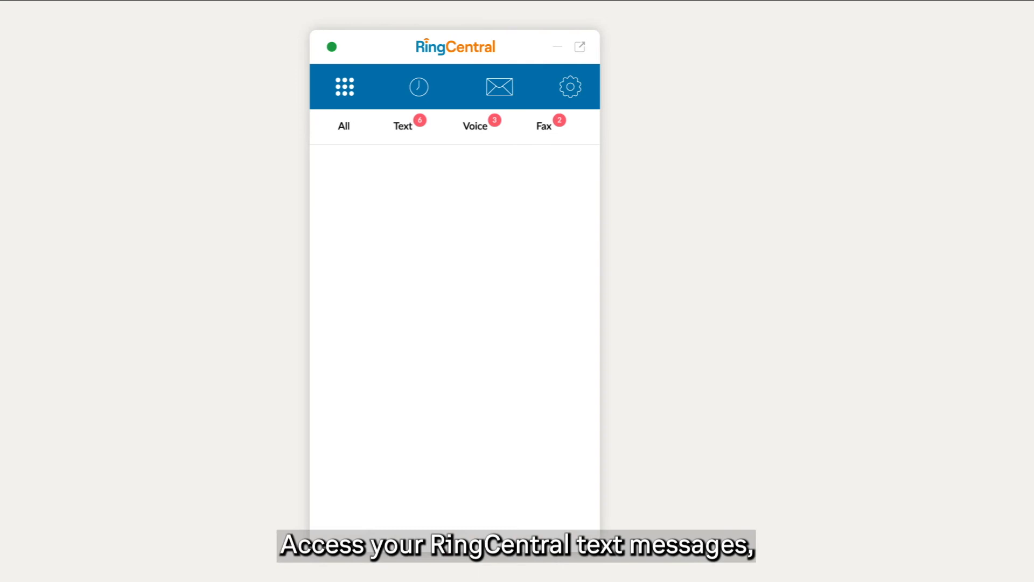
left_click(466, 126)
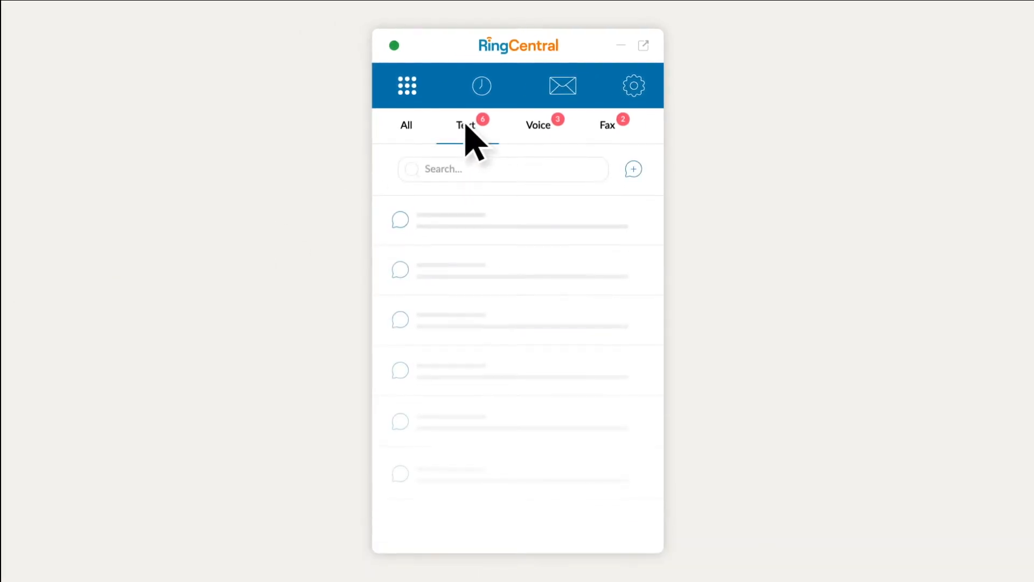
left_click(538, 124)
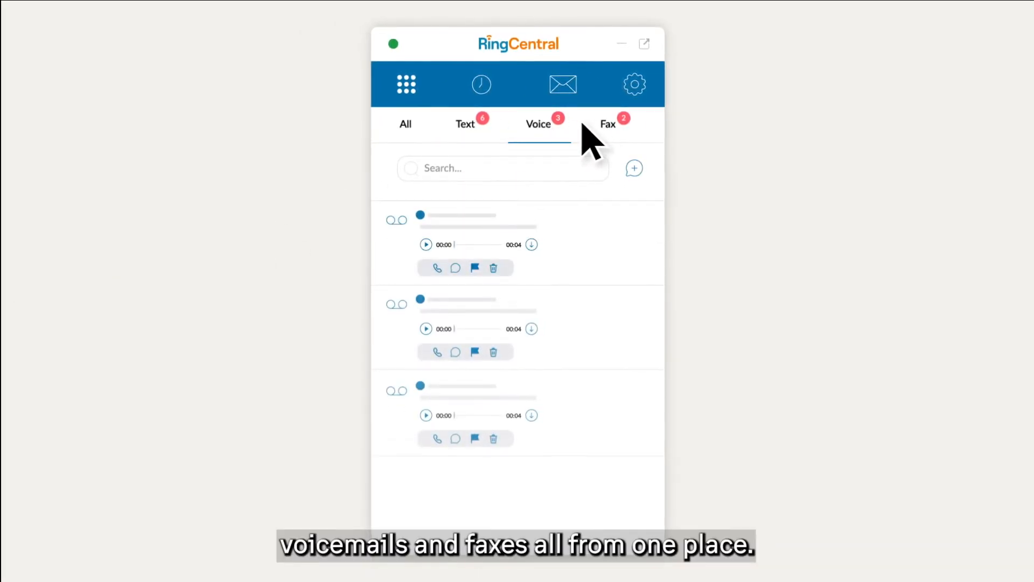
left_click(607, 123)
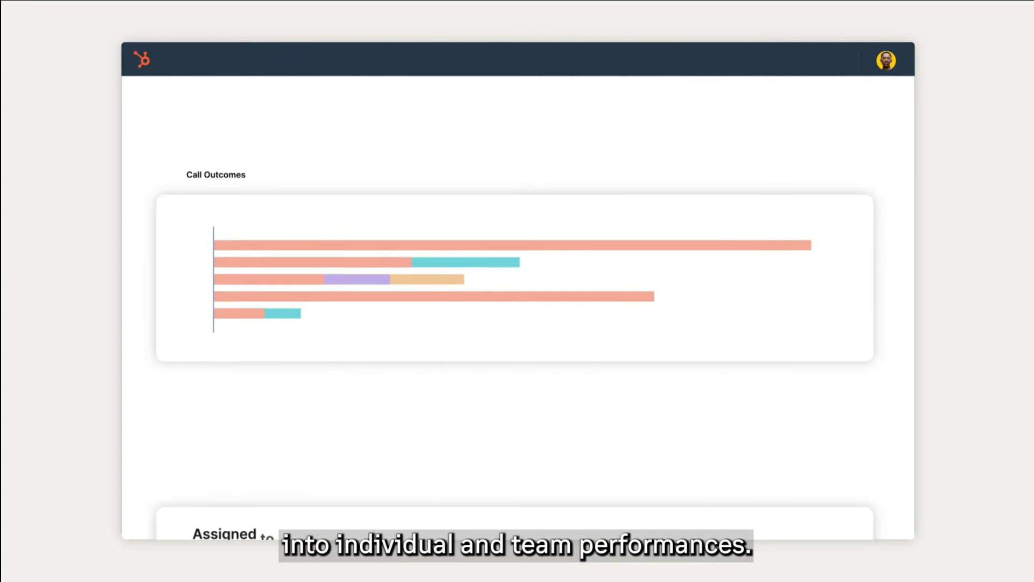
- Scroll the Call Outcomes report to the per-assignee Busy, Left Voicemail and Connected table
scroll("down", 3)
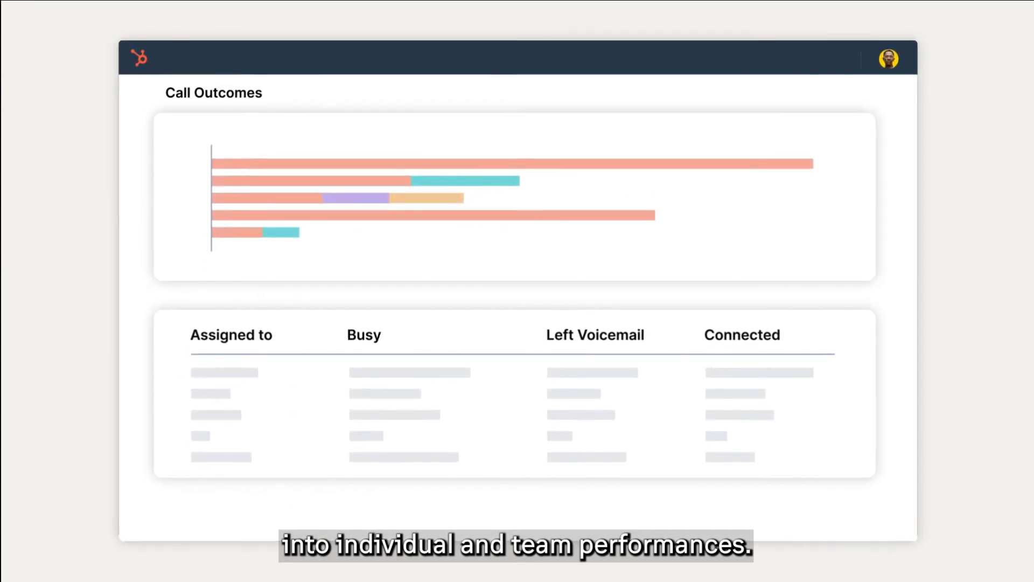